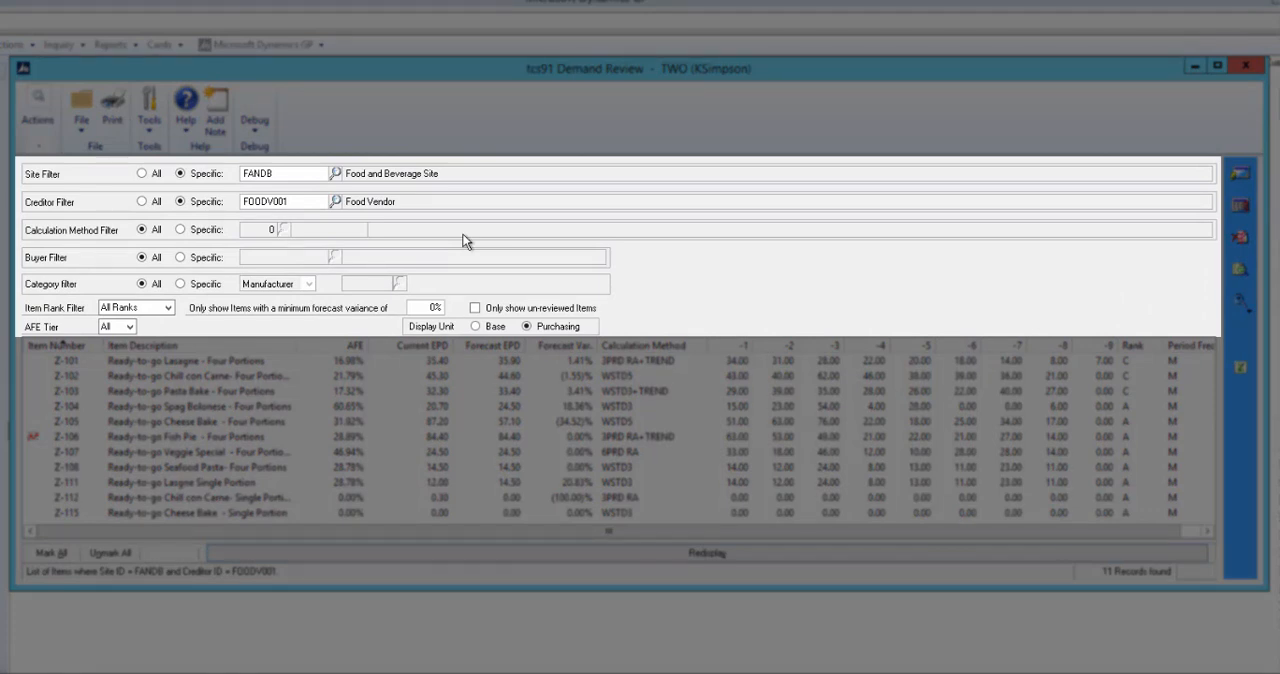
pyautogui.moveTo(470, 207)
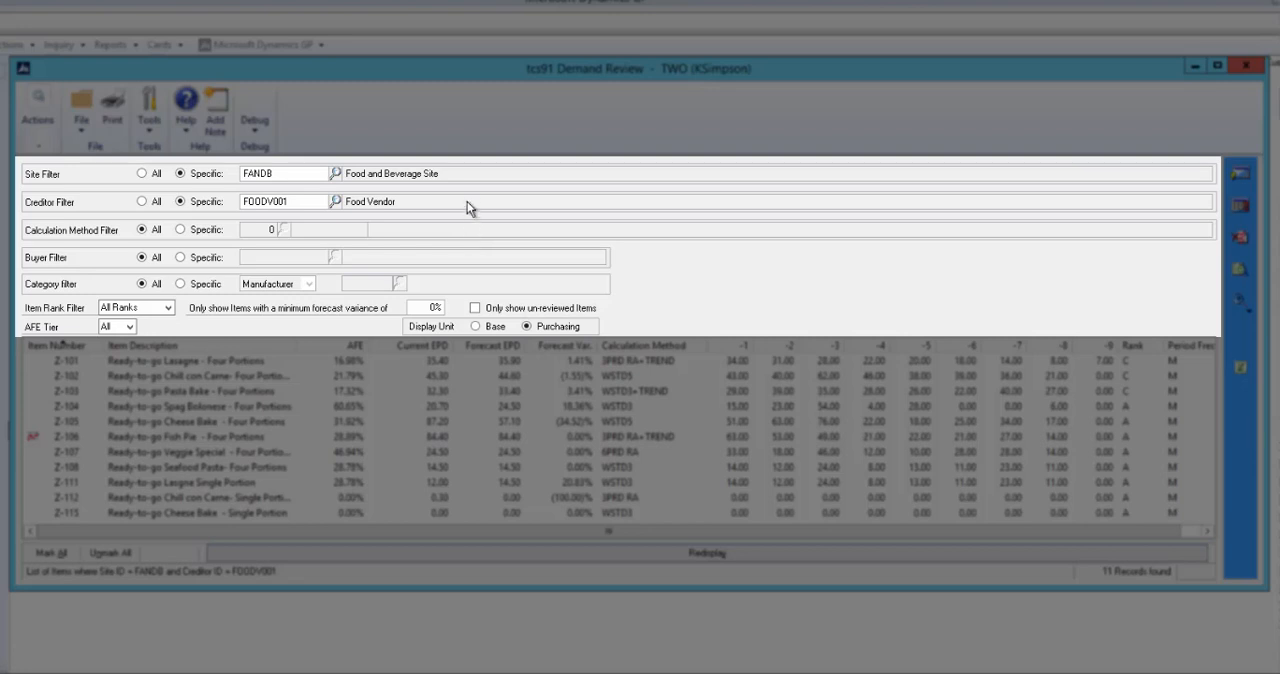
pyautogui.moveTo(463, 225)
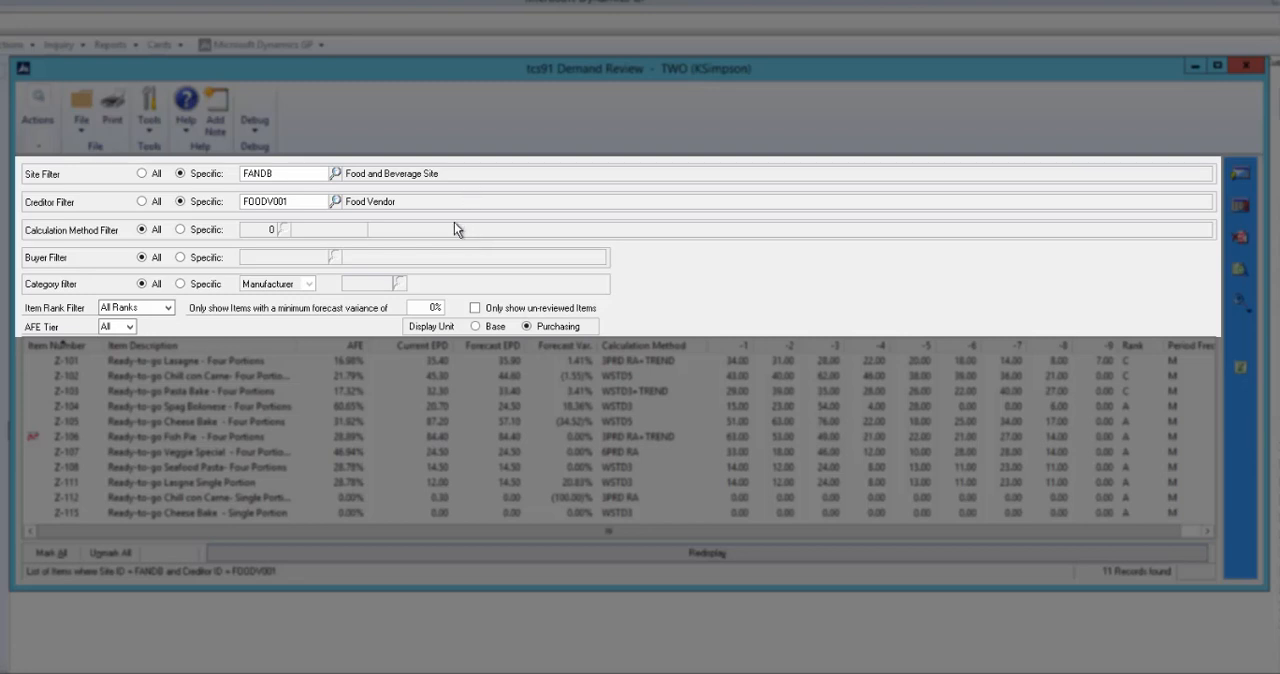
pyautogui.moveTo(175, 325)
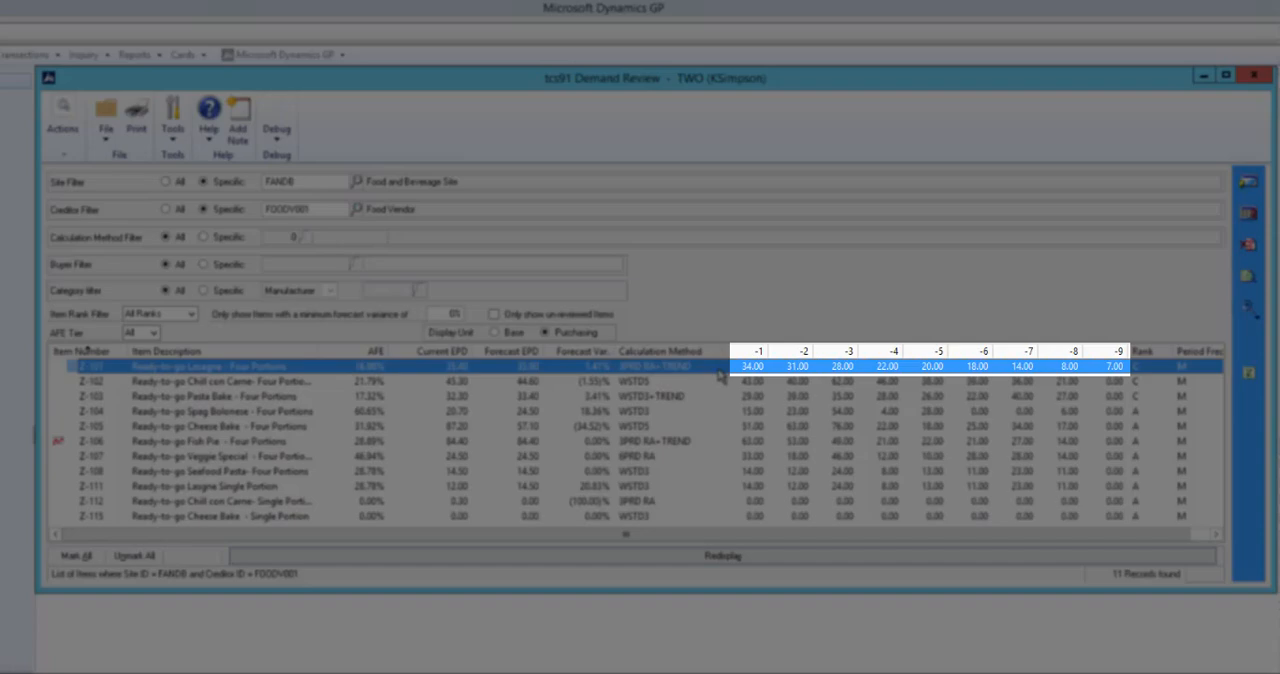
pyautogui.moveTo(780, 366)
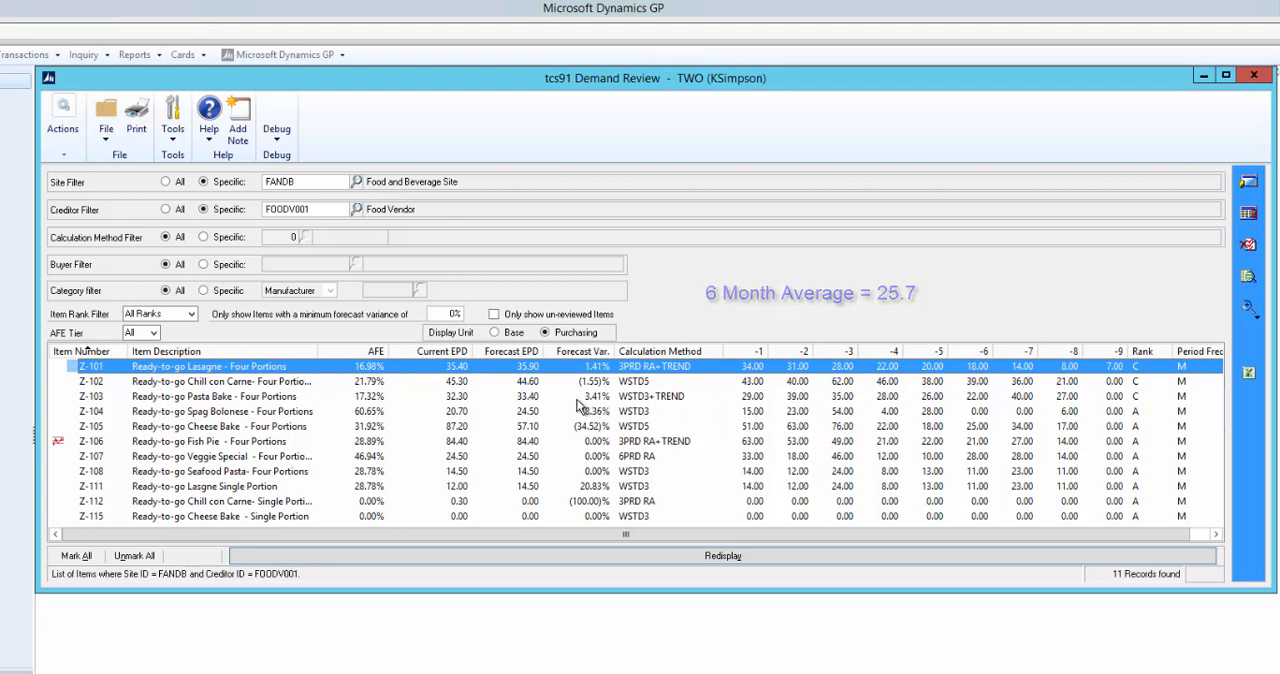
pyautogui.moveTo(537, 383)
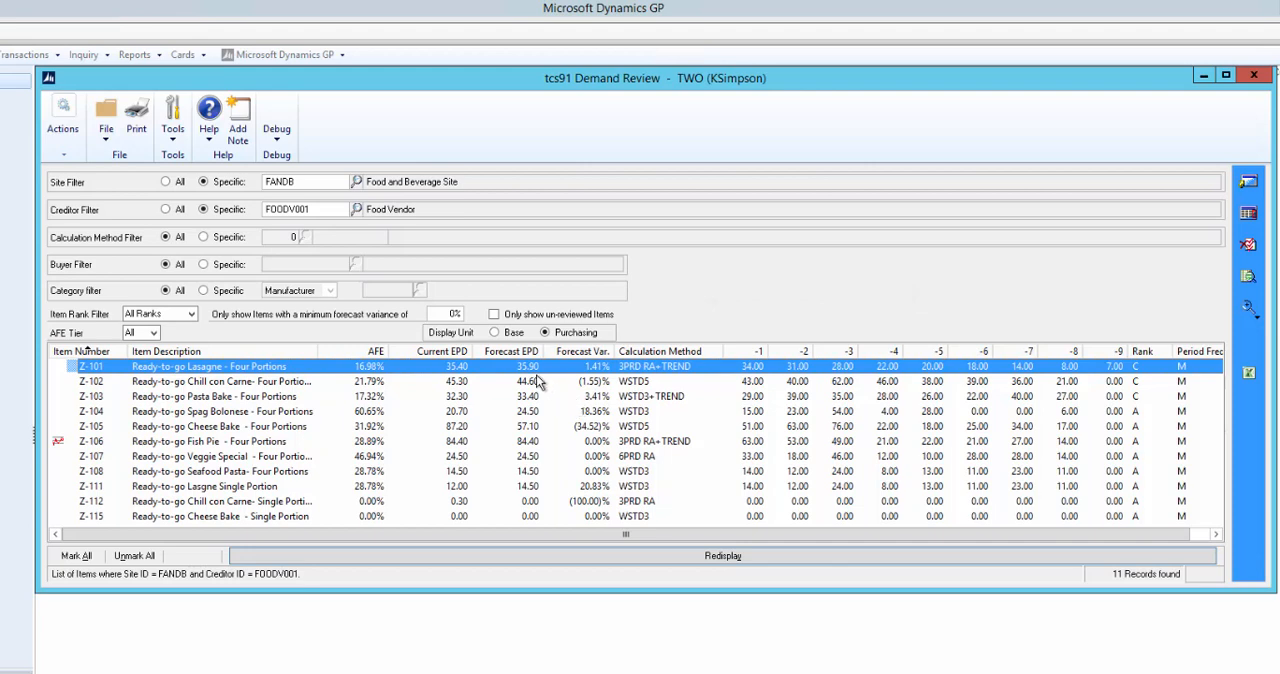
# Step: Close the calculation method comparison for Z-101
pyautogui.click(528, 366)
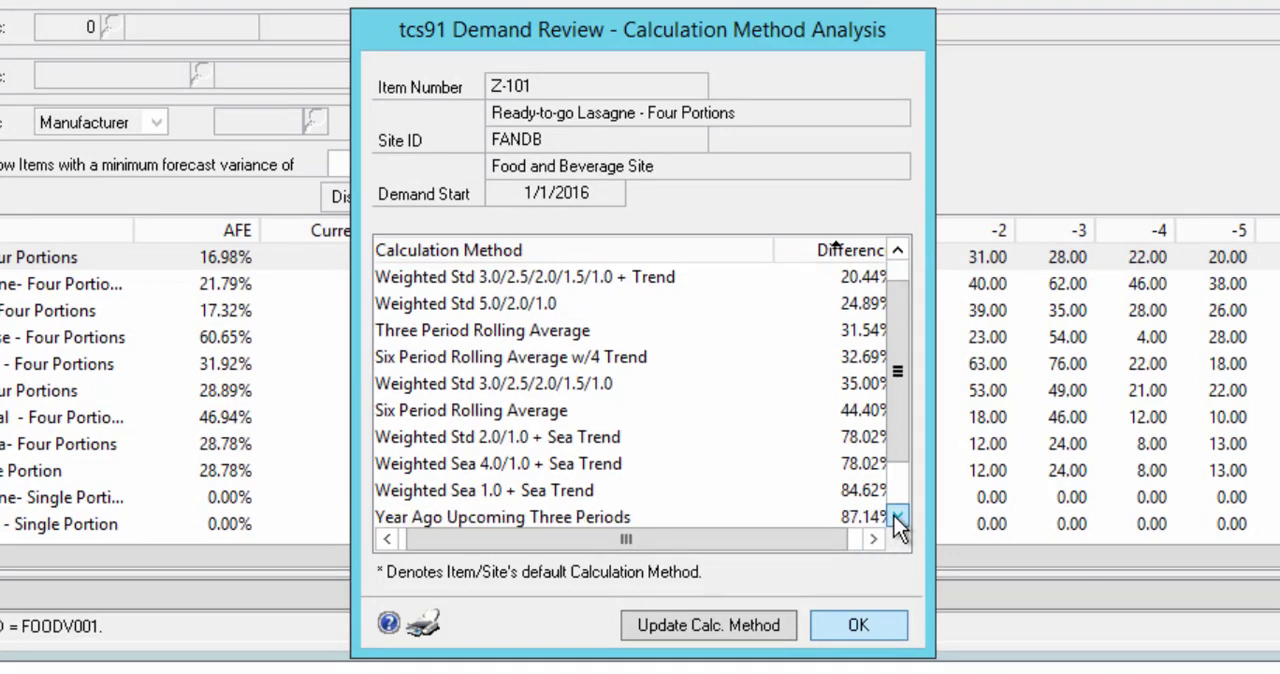
pyautogui.click(897, 521)
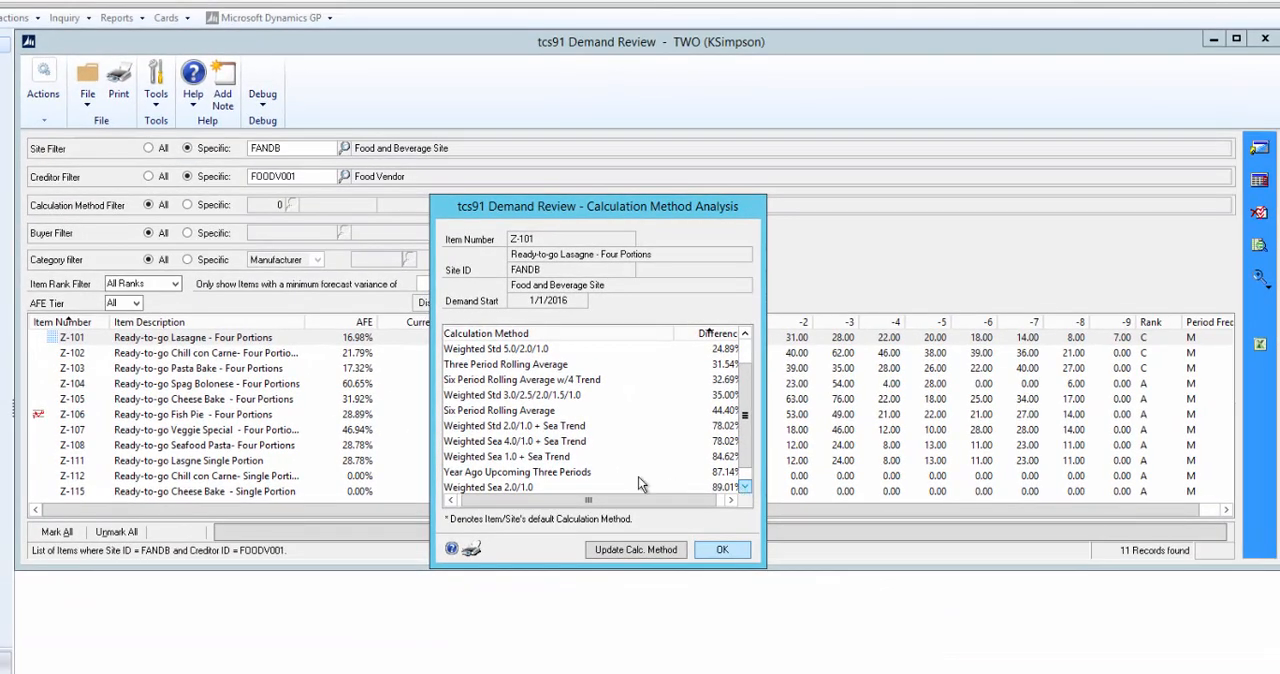
pyautogui.click(722, 549)
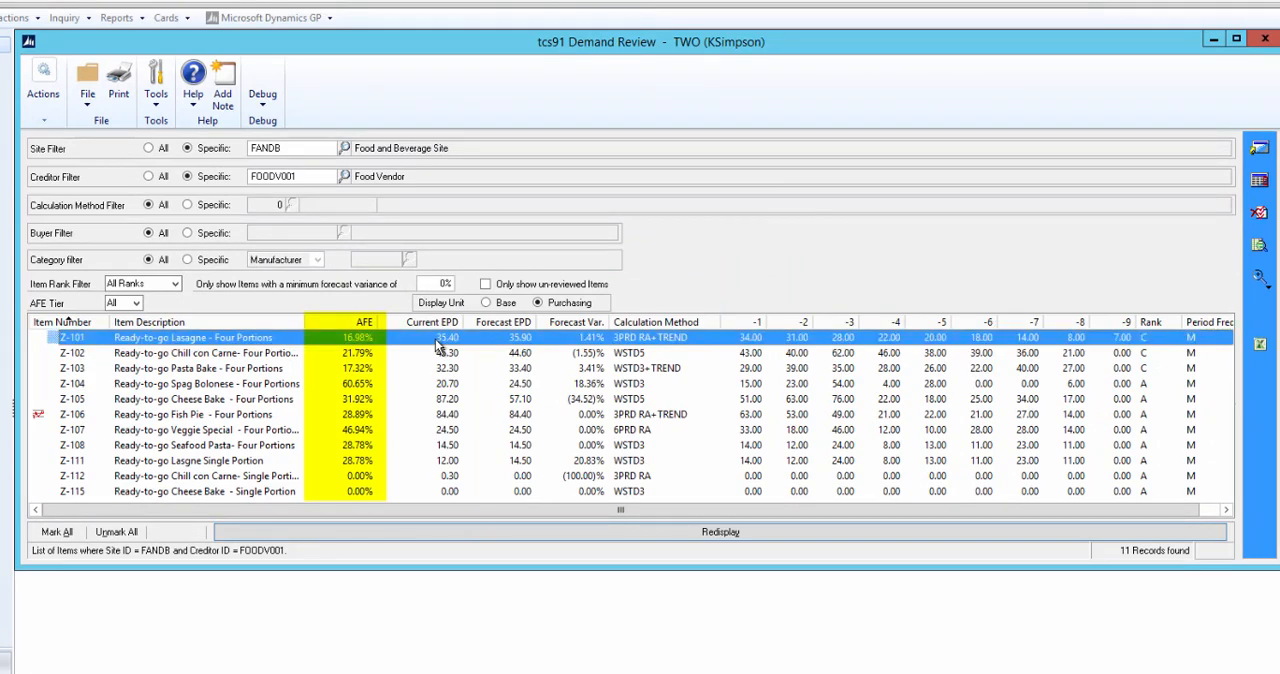
pyautogui.moveTo(310, 338)
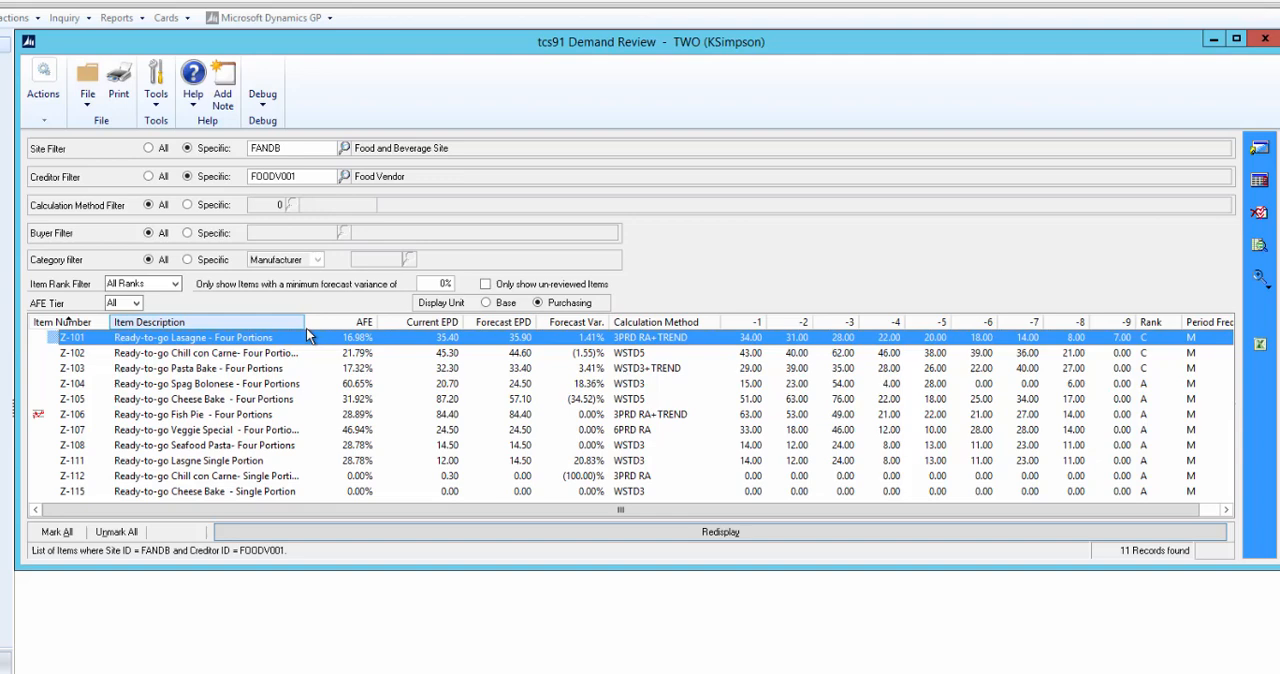
pyautogui.moveTo(308, 329)
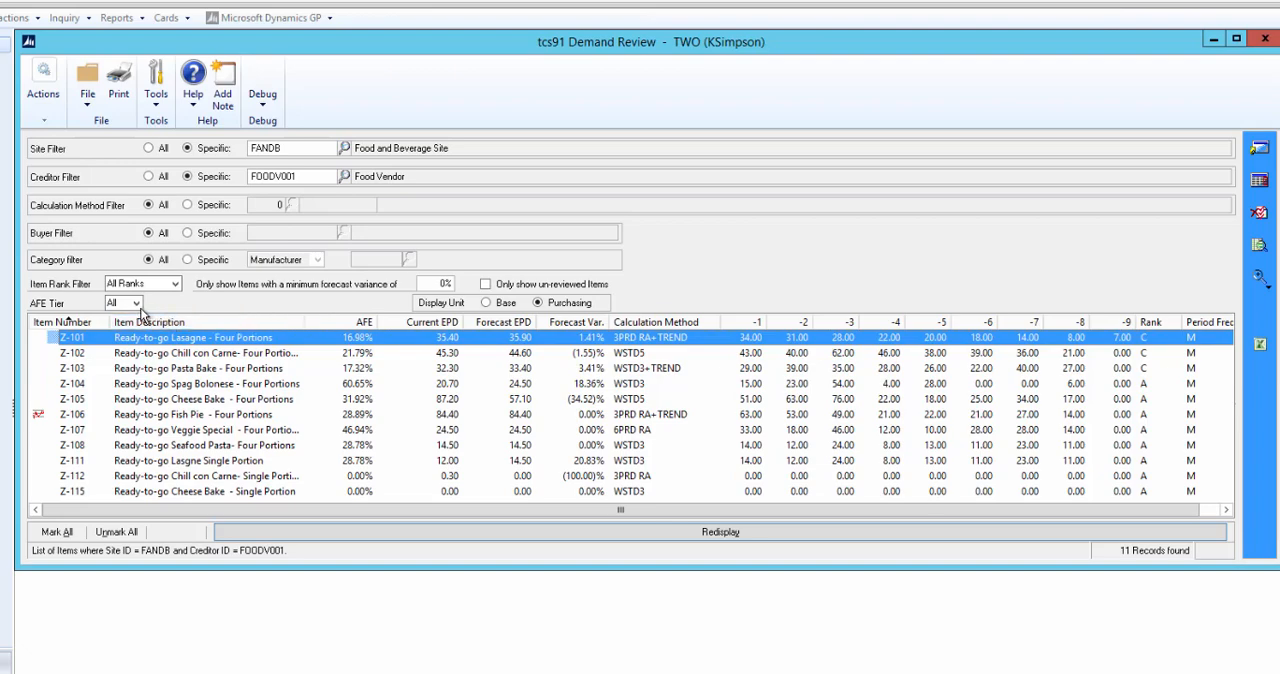
# Step: Set Z-103 Pasta Bake to Weighted Std 3 (WSTD3) via Update Calc. Method
pyautogui.click(136, 303)
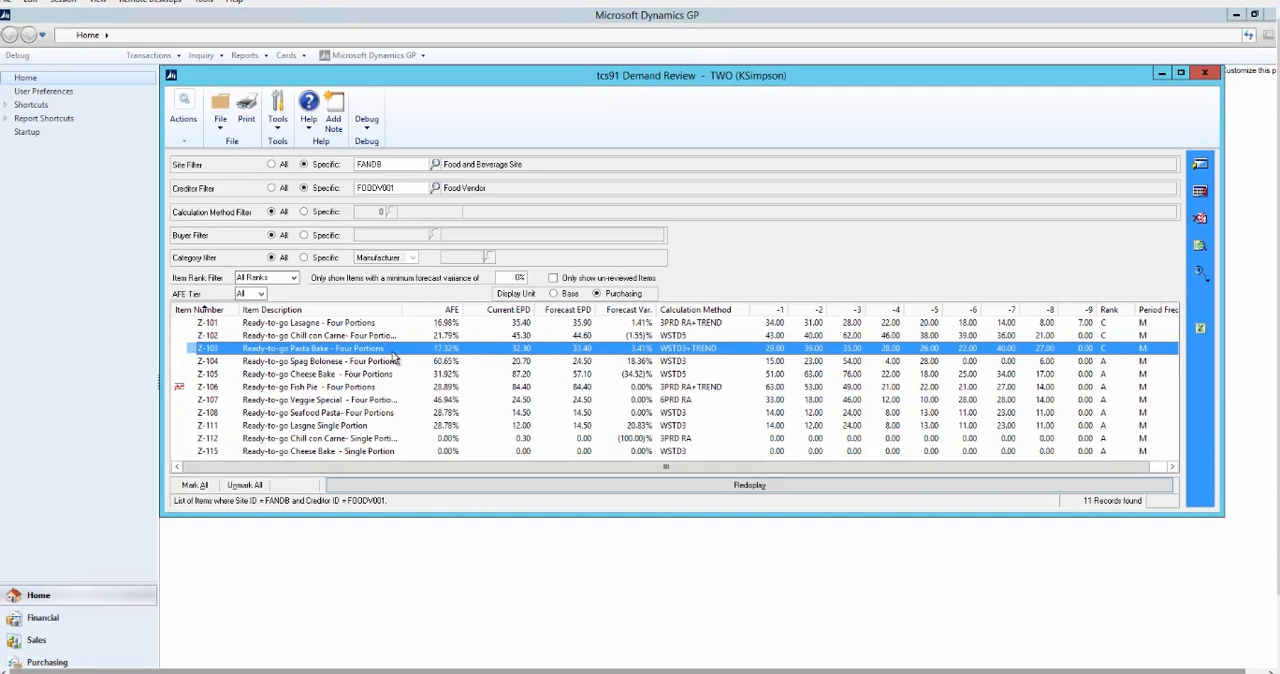
pyautogui.moveTo(1175, 268)
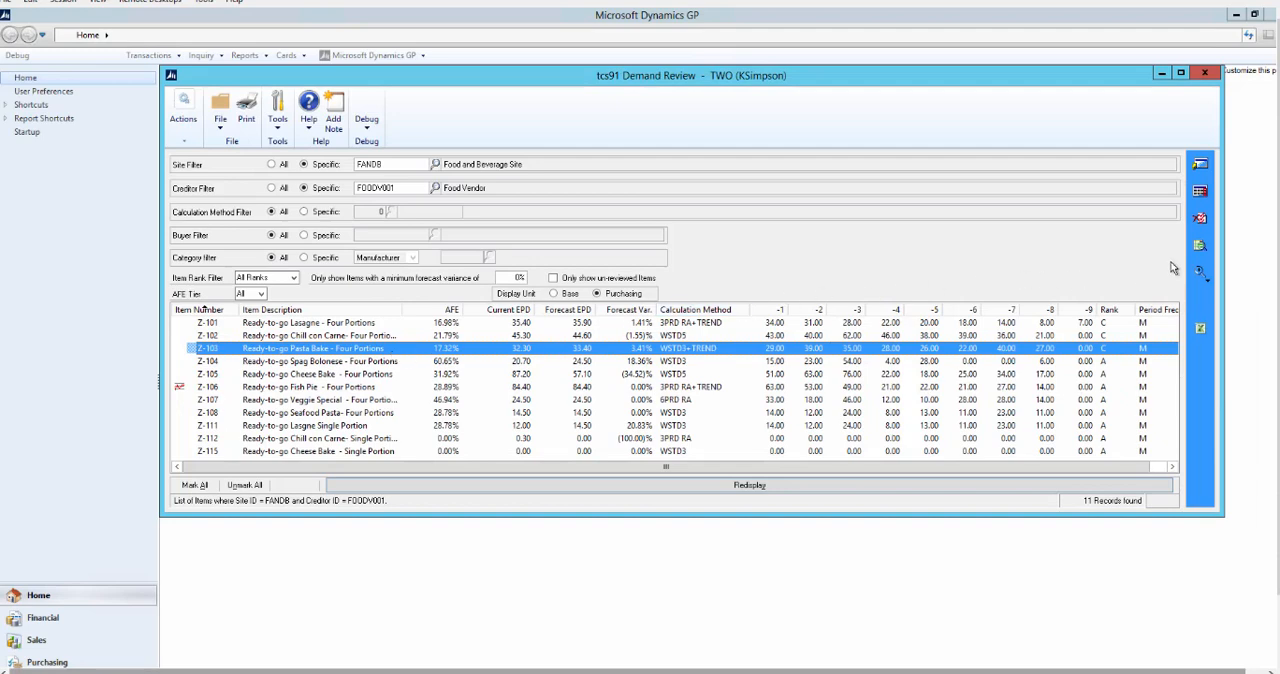
pyautogui.doubleClick(314, 348)
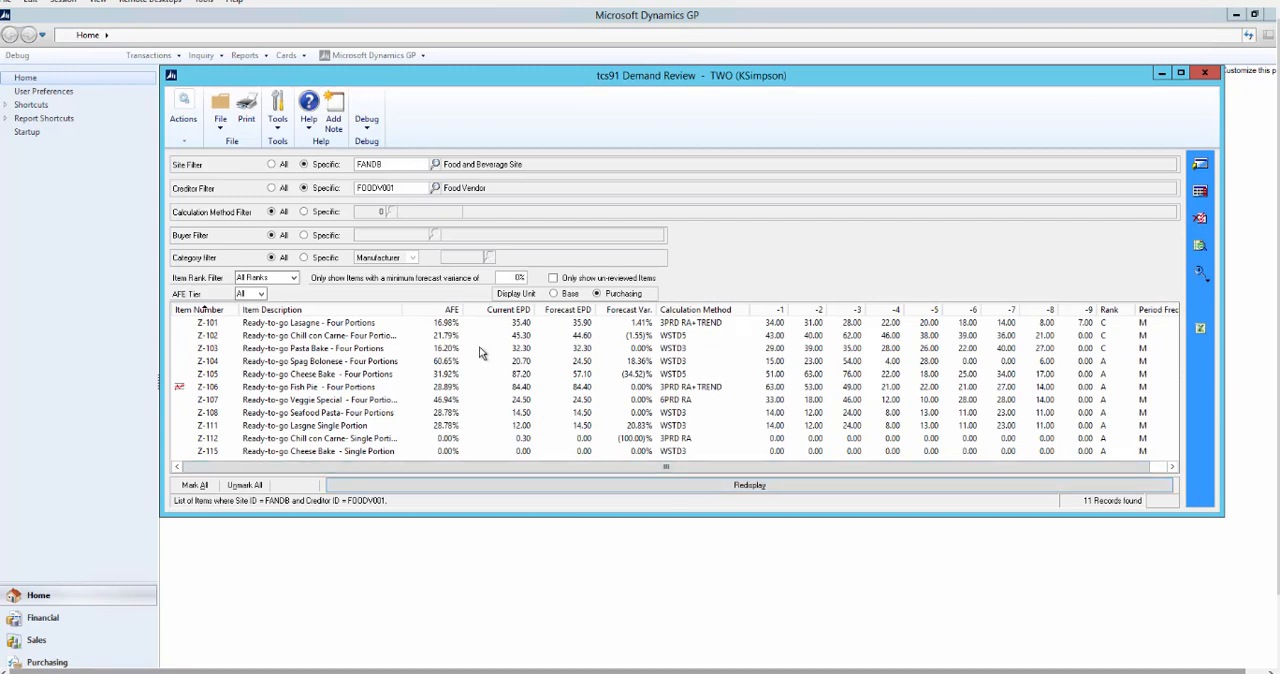
pyautogui.click(320, 348)
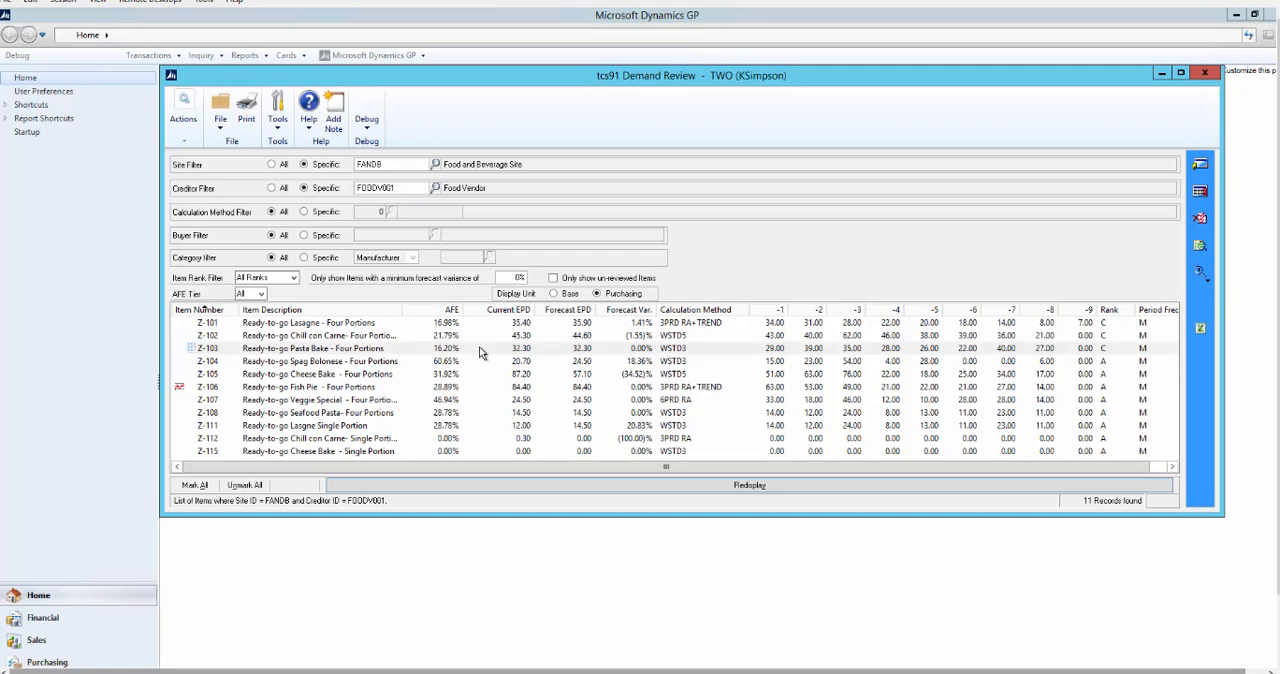
pyautogui.click(300, 322)
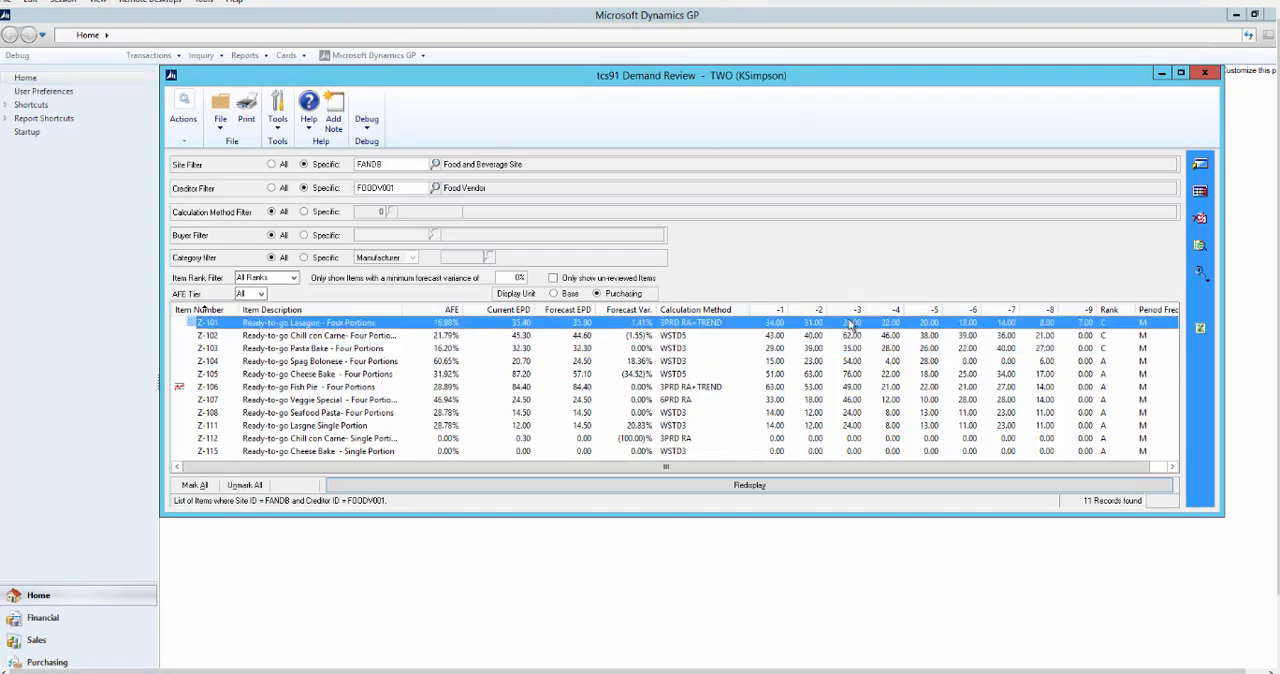
pyautogui.moveTo(890, 259)
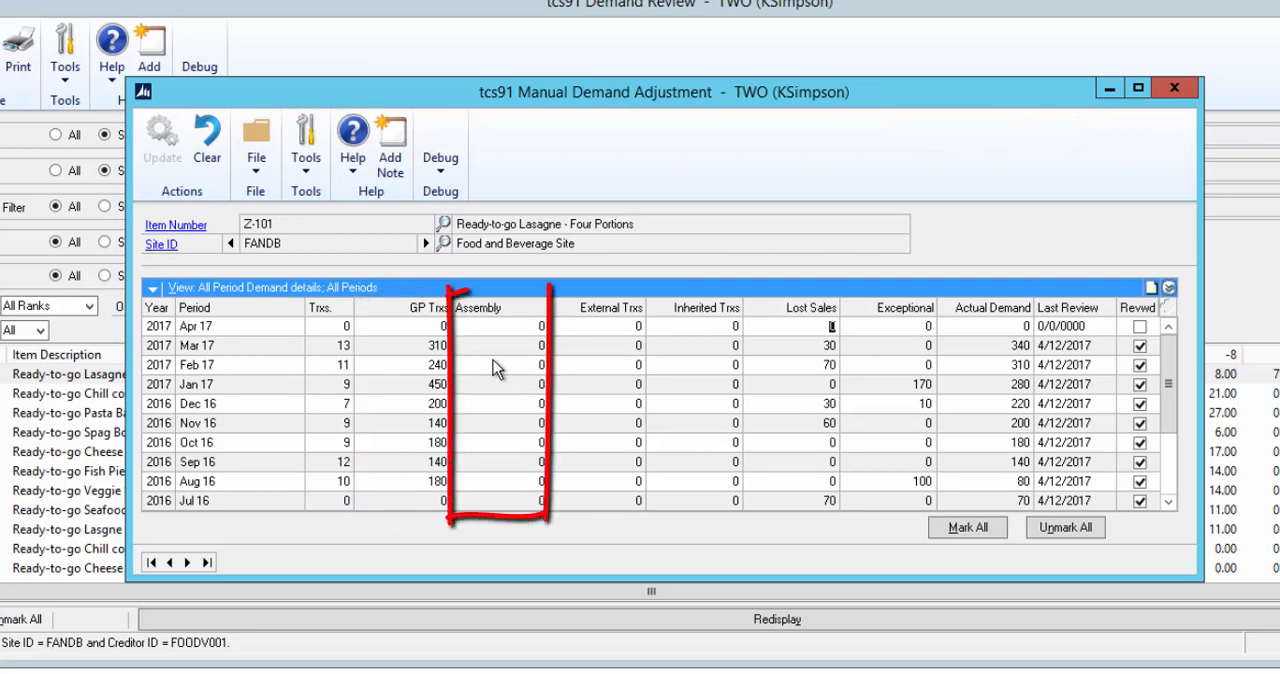
pyautogui.moveTo(810, 355)
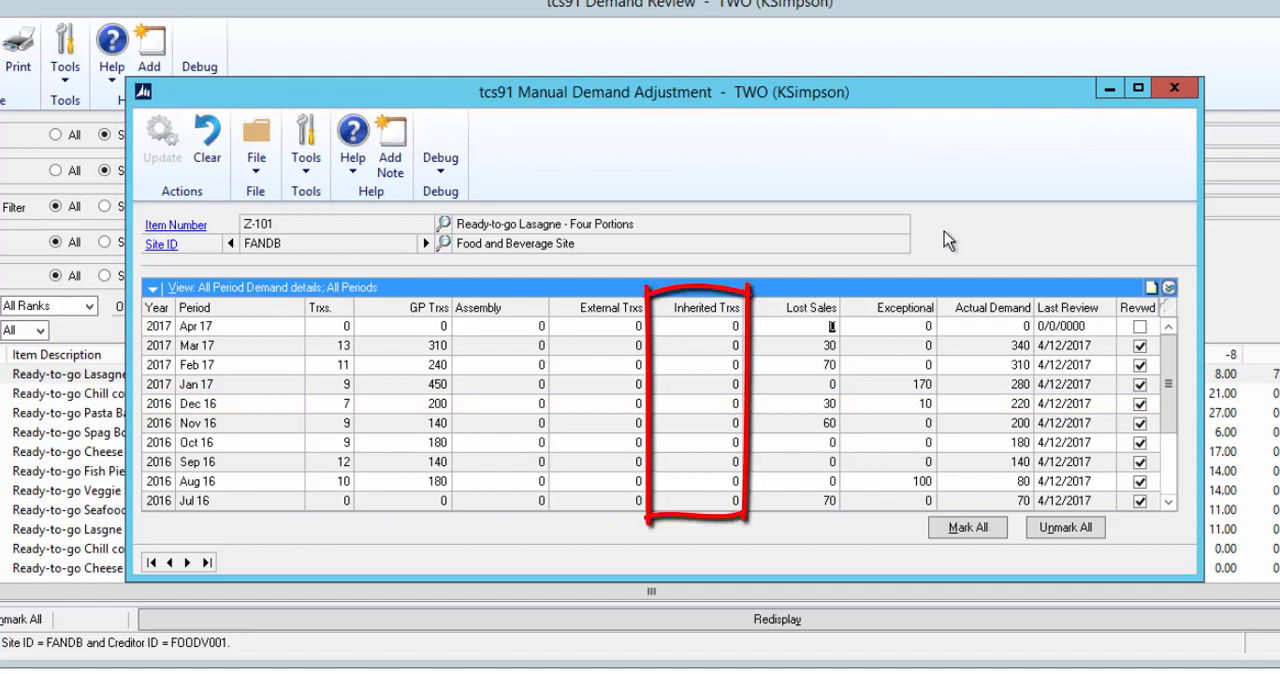
pyautogui.moveTo(768, 318)
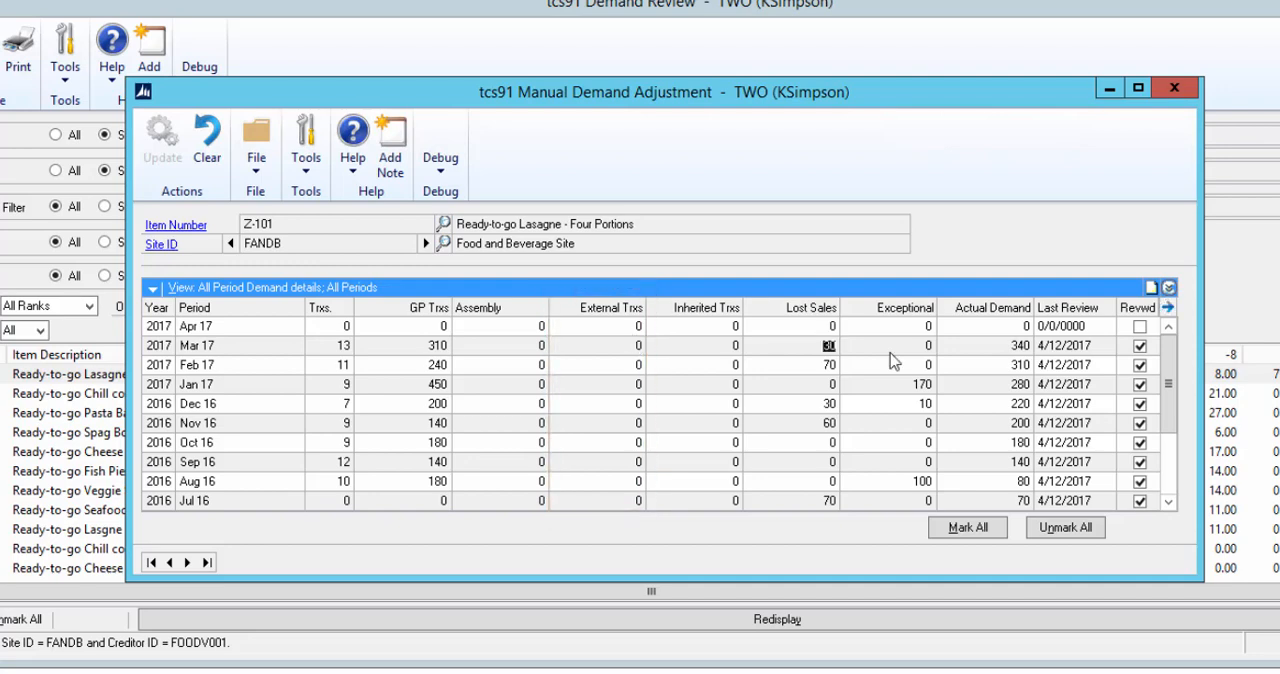
pyautogui.moveTo(1128, 315)
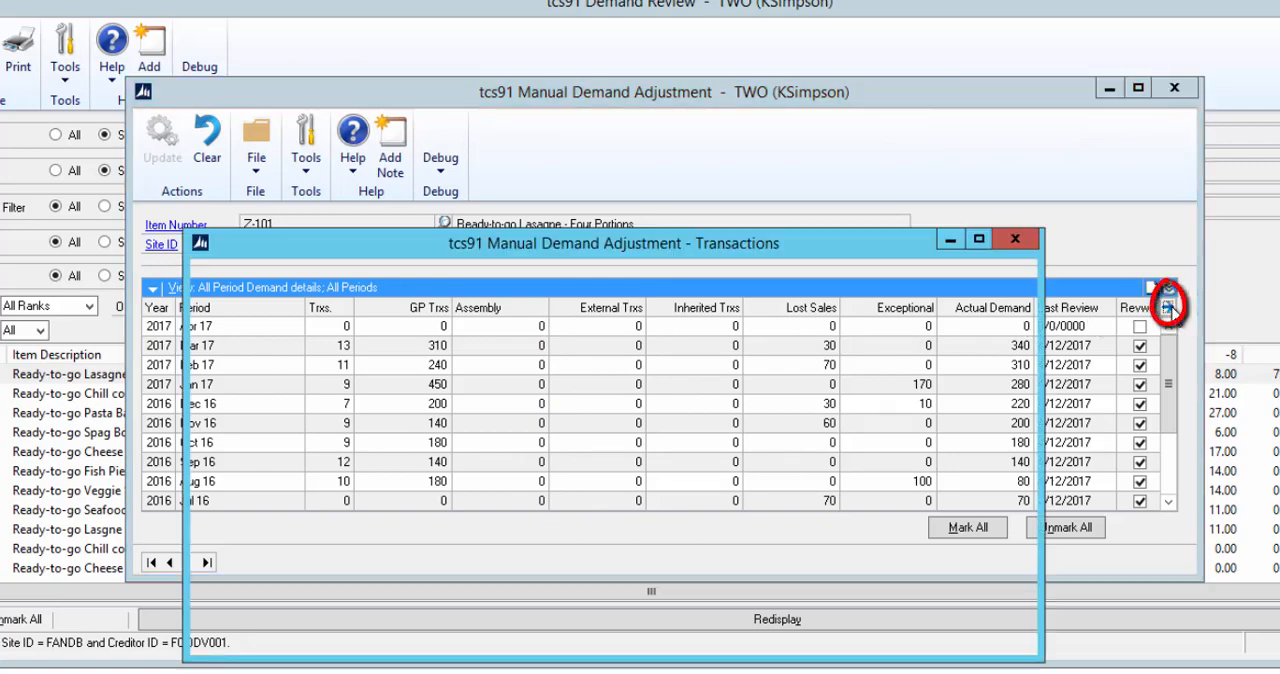
# Step: Show Z-101's Mar 17 demand transactions and view the first invoice's note
pyautogui.click(1167, 306)
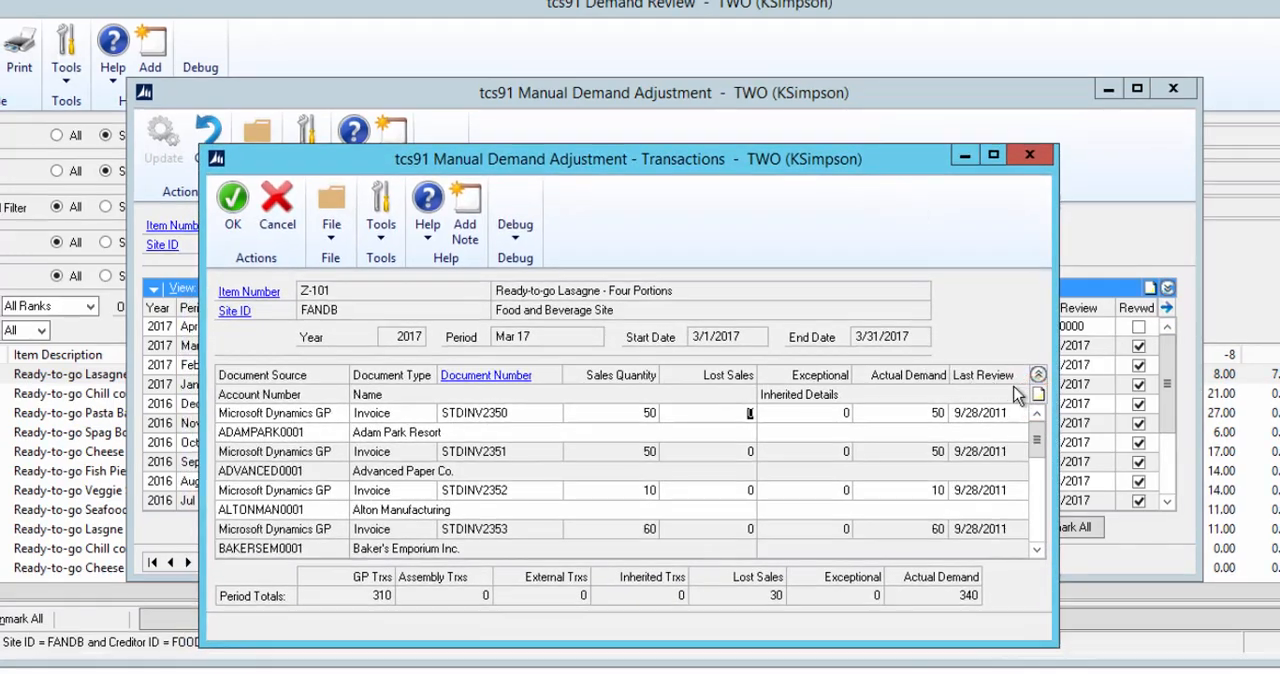
pyautogui.click(465, 205)
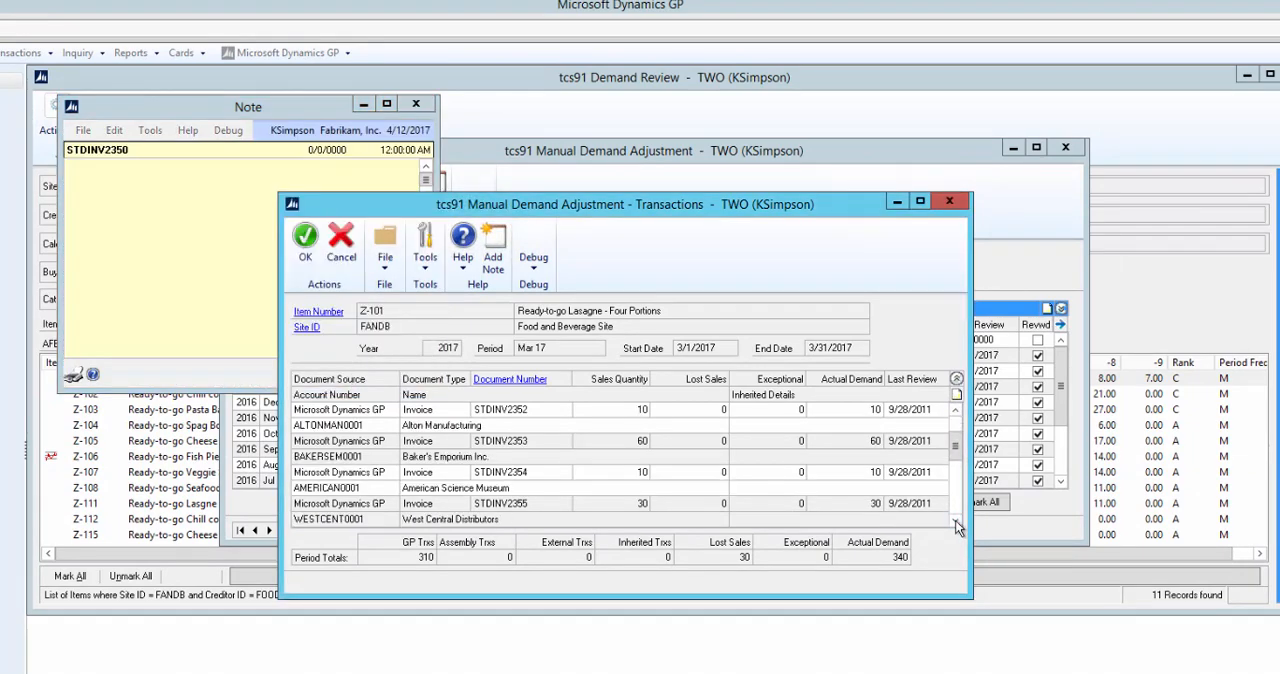
pyautogui.scroll(-3)
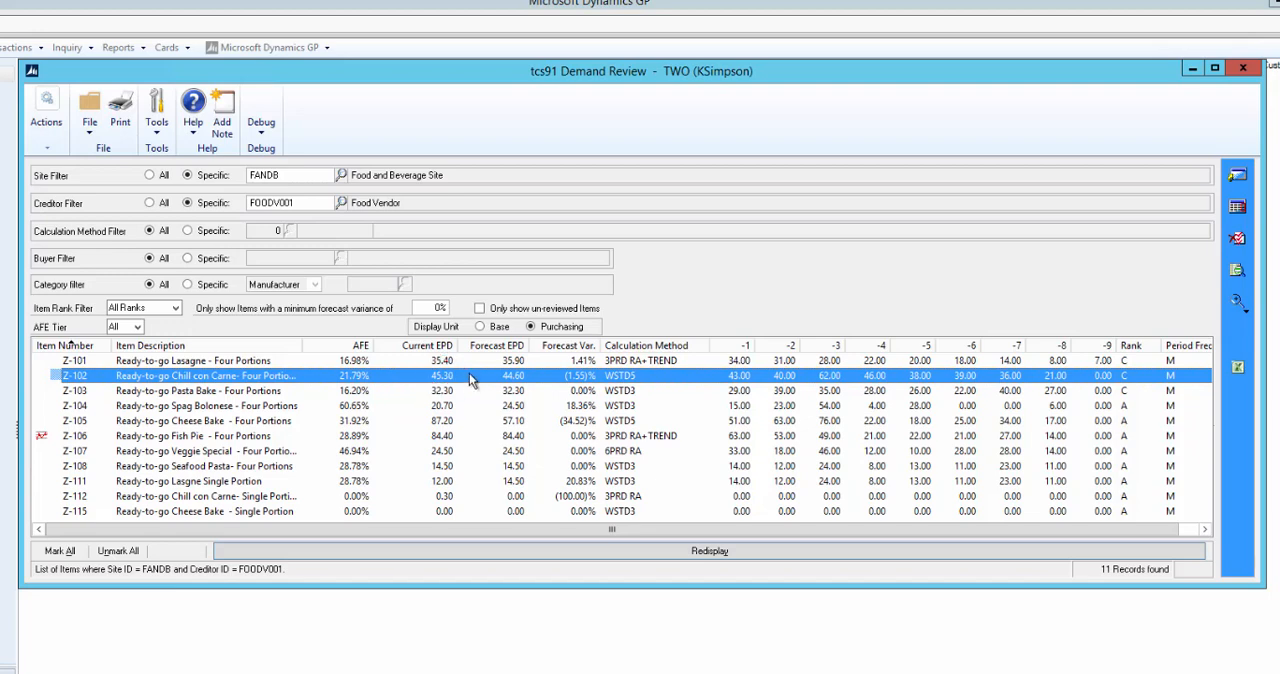
pyautogui.moveTo(480, 379)
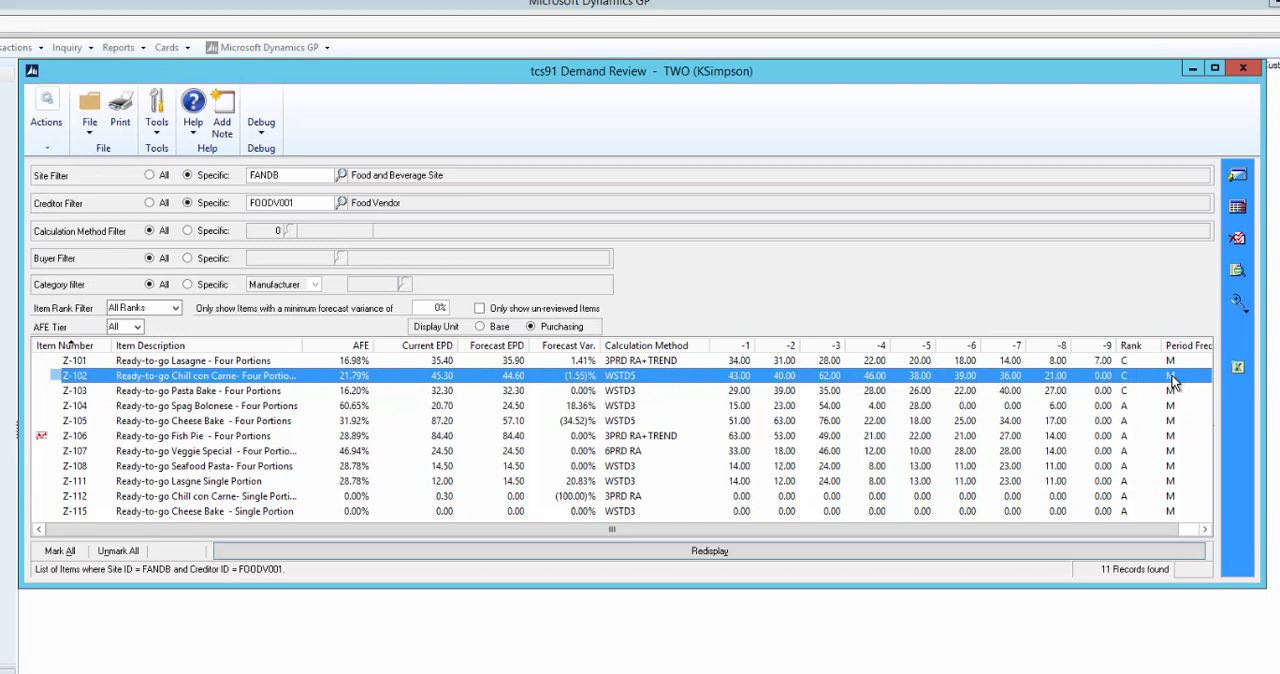
pyautogui.moveTo(492, 383)
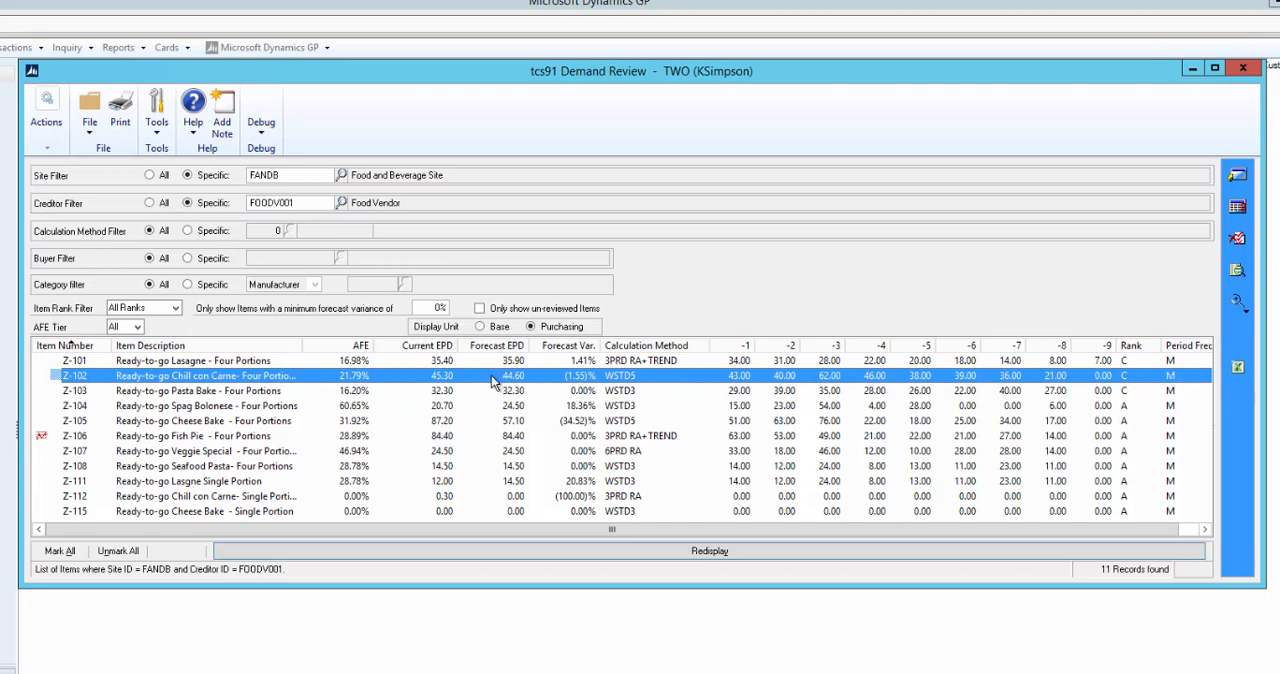
pyautogui.moveTo(107, 400)
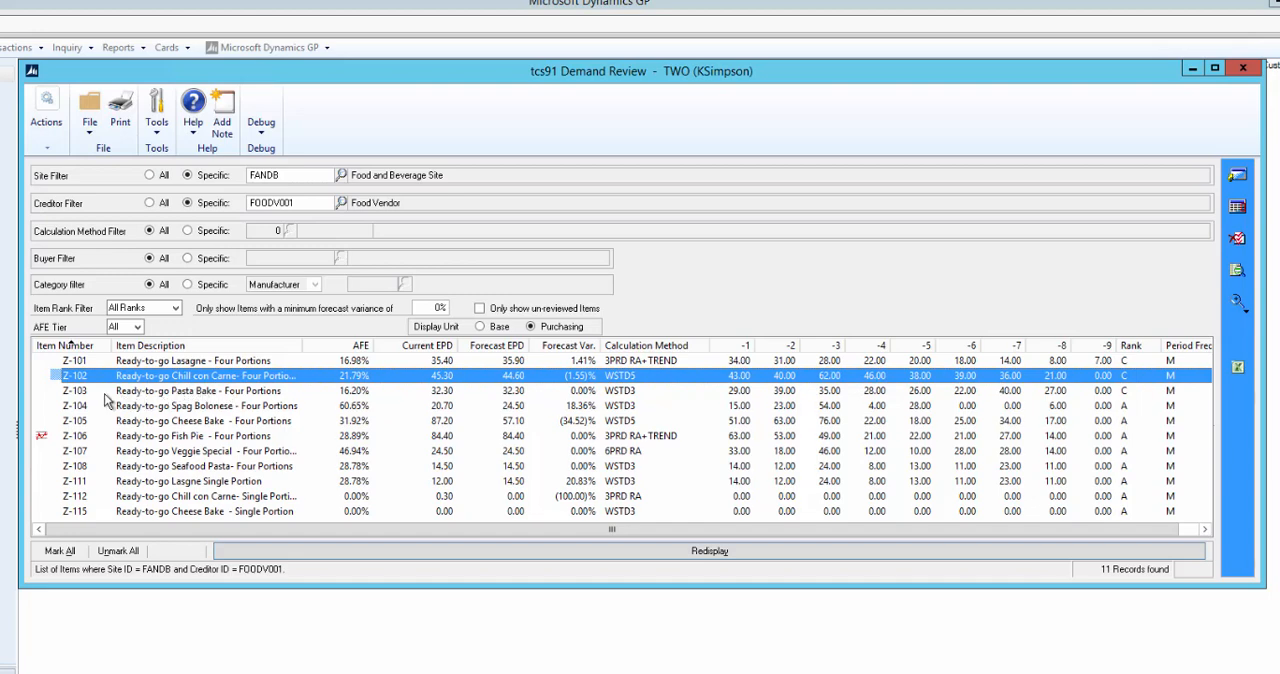
# Step: Mark all items in the Demand Review list, then select Z-106 Fish Pie
pyautogui.click(75, 390)
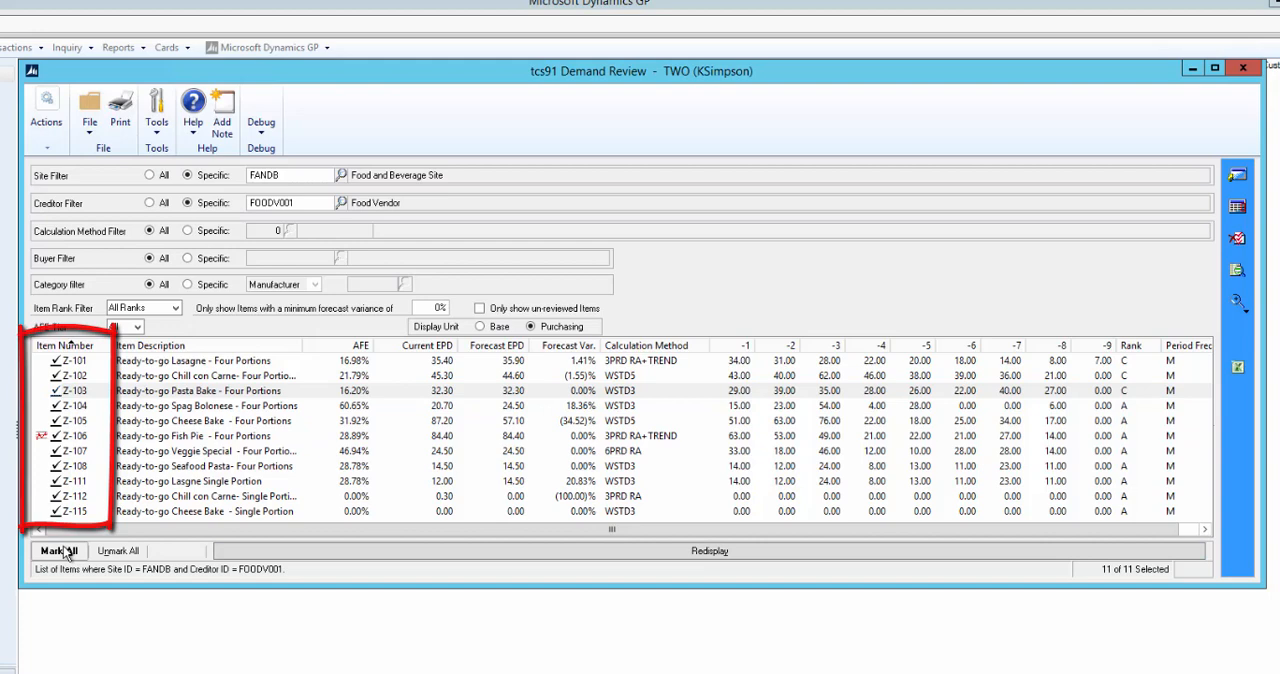
pyautogui.click(46, 110)
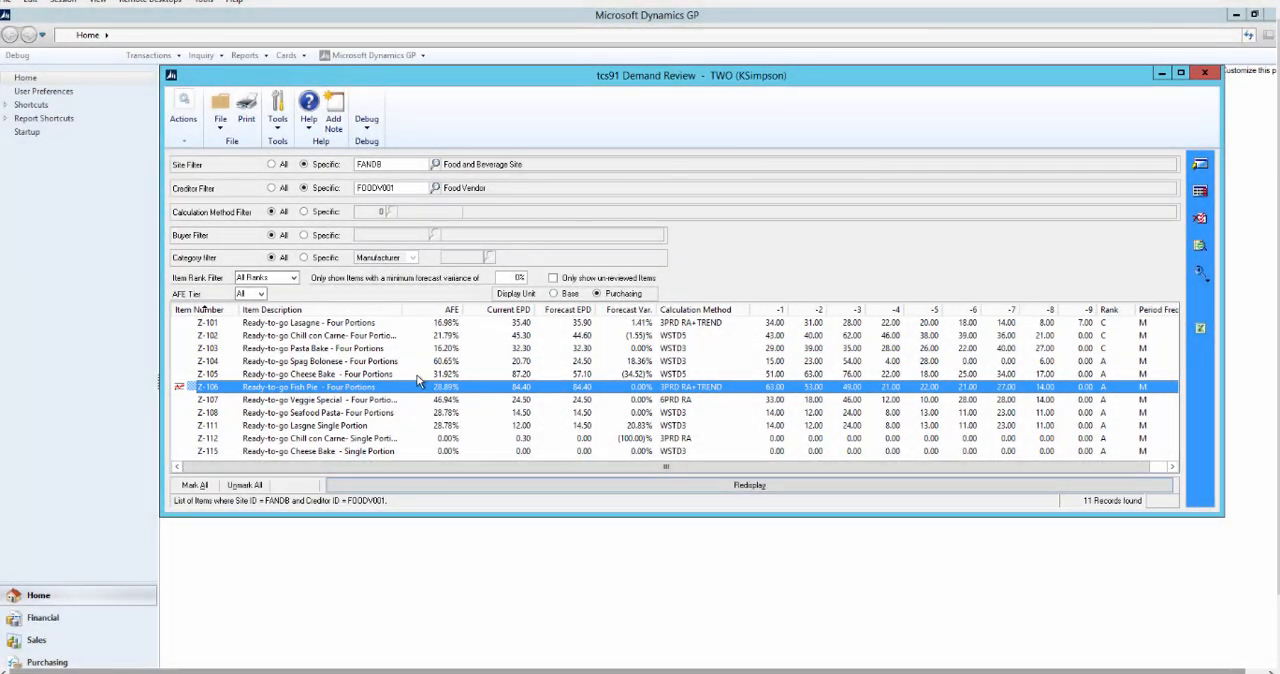
# Step: Open the Forecast Enquiry for Z-106 from the maintenance dropdown
pyautogui.click(1199, 277)
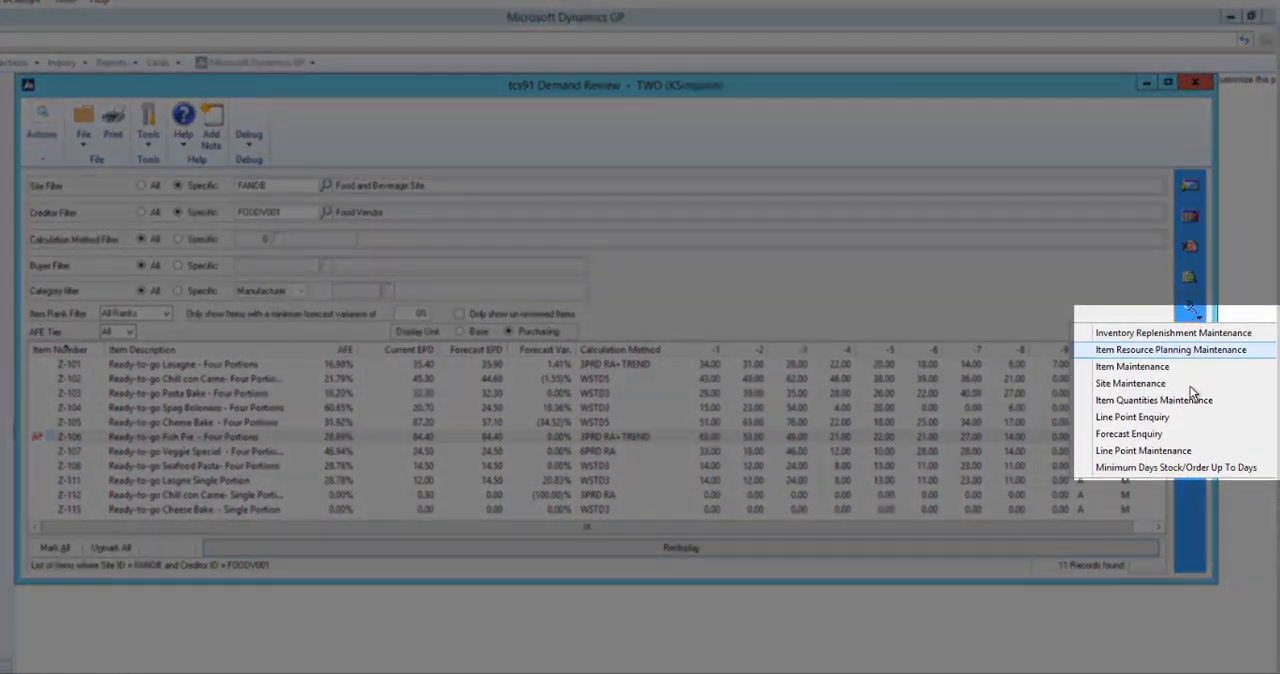
pyautogui.click(1128, 433)
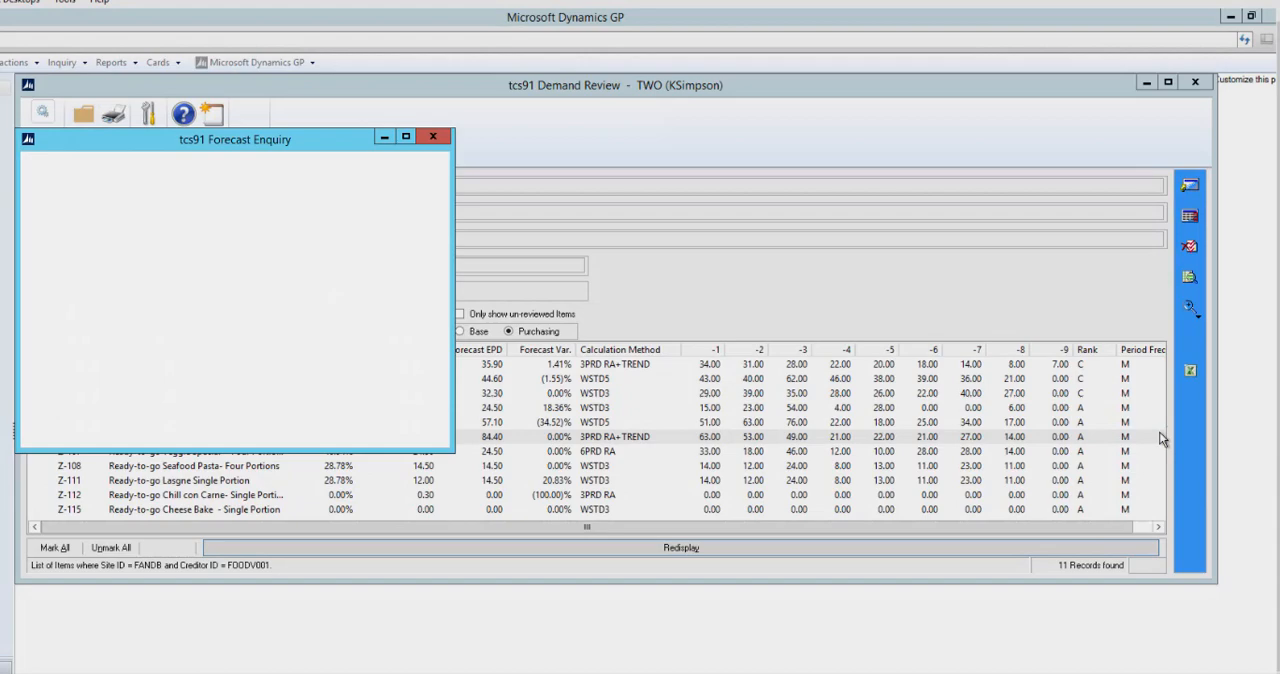